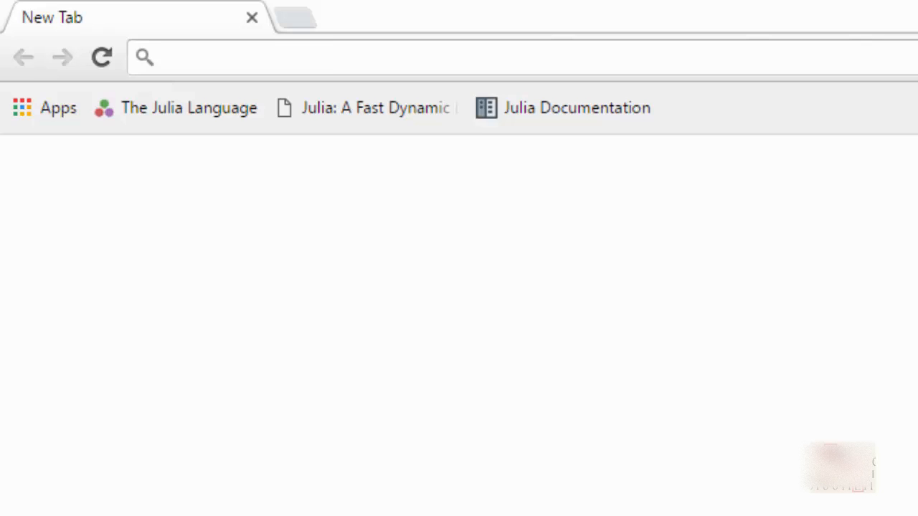
Search Google for 'download git' and open the 'Git - Downloads' result
type("download git")
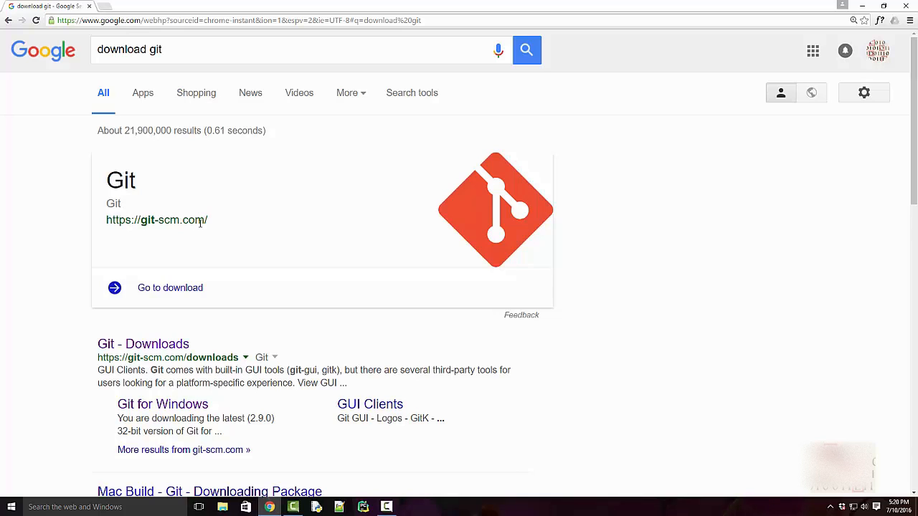
mouse_move(174, 315)
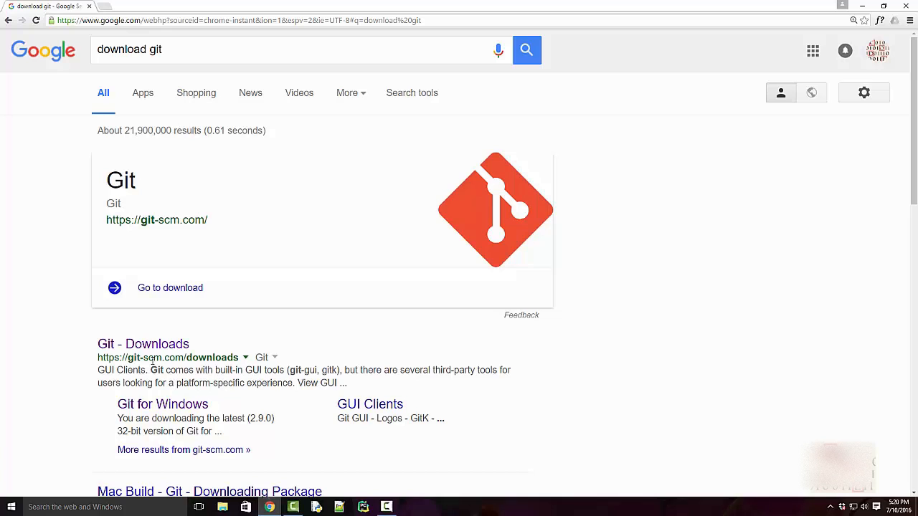
left_click(142, 344)
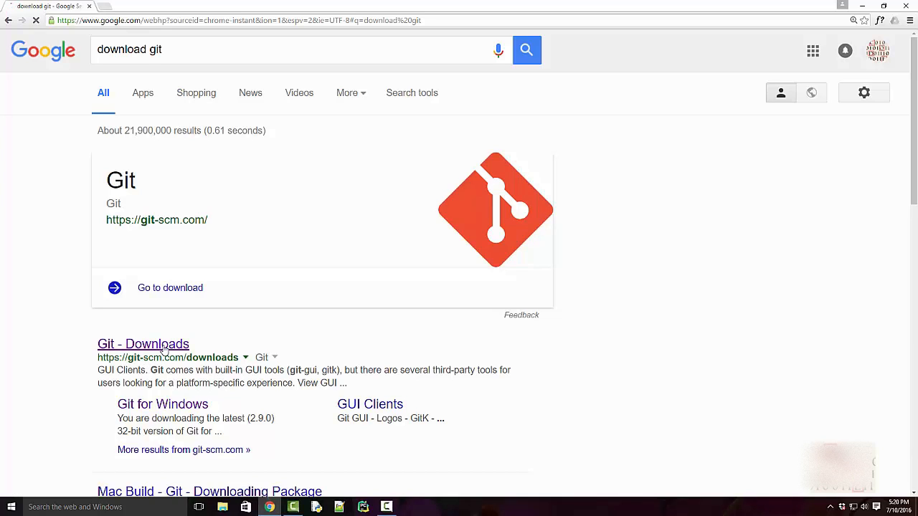
Start the 64-bit Git for Windows 2.9.0 download from the git-scm.com Downloads page
left_click(143, 343)
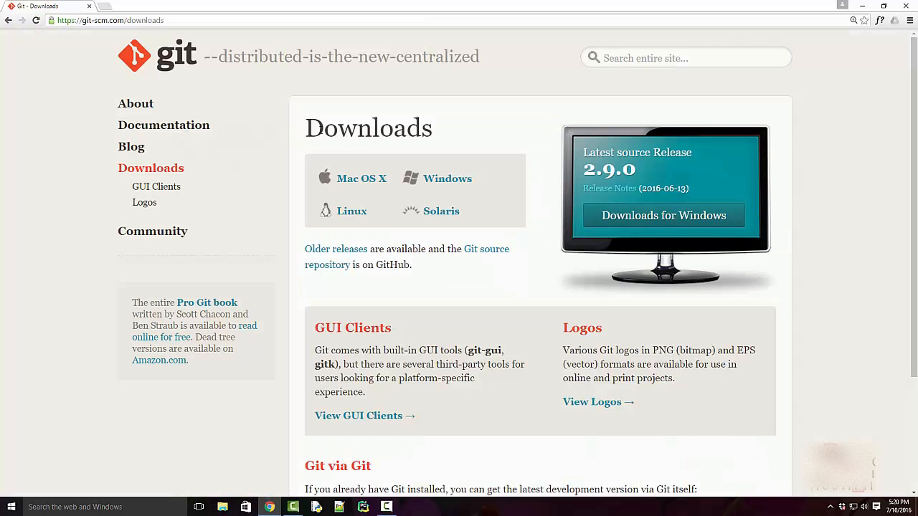
mouse_move(448, 135)
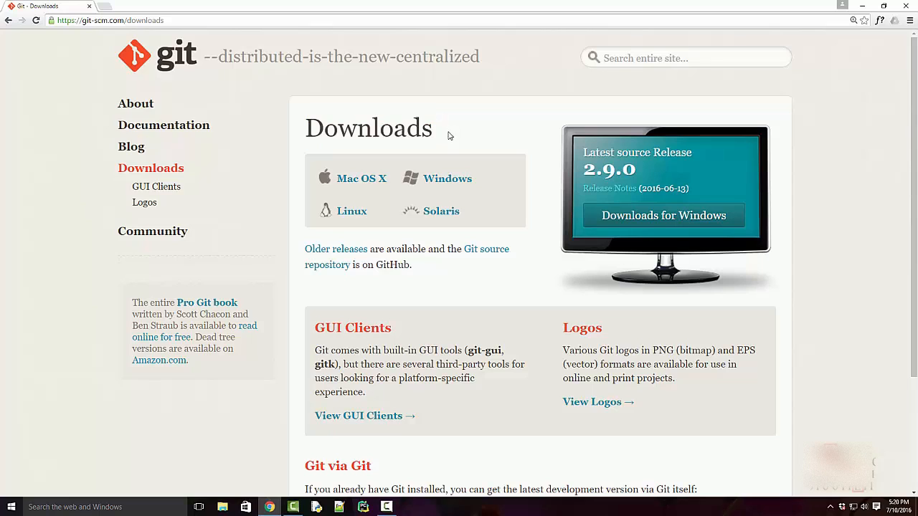
mouse_move(333, 183)
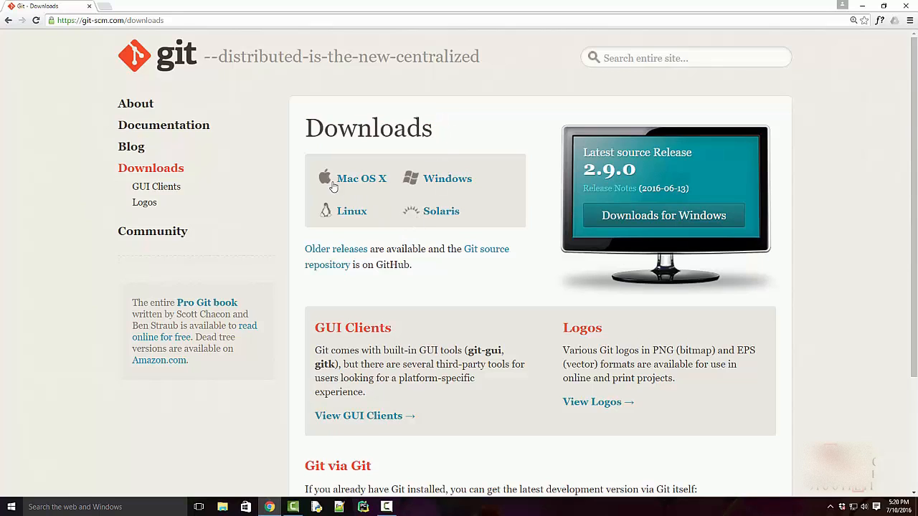
mouse_move(444, 210)
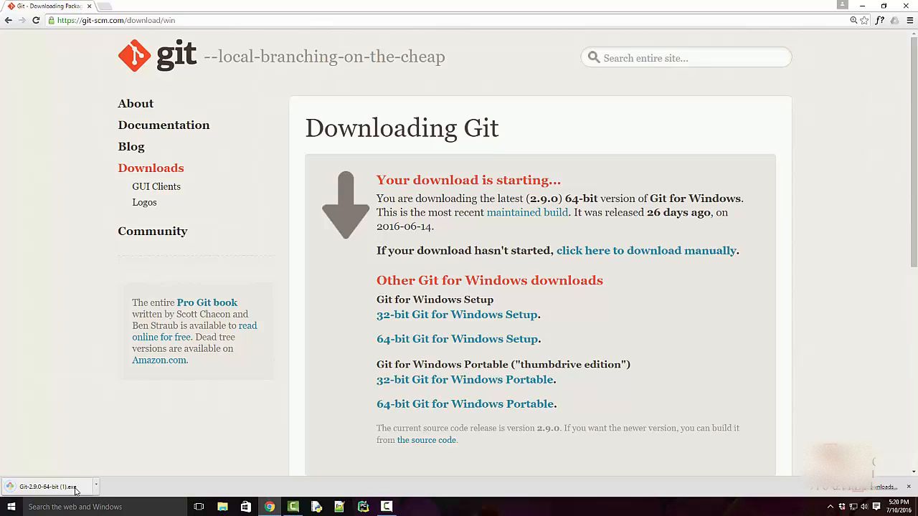
Run the Git installer and keep the default components, Command Prompt PATH option and terminal
left_click(47, 486)
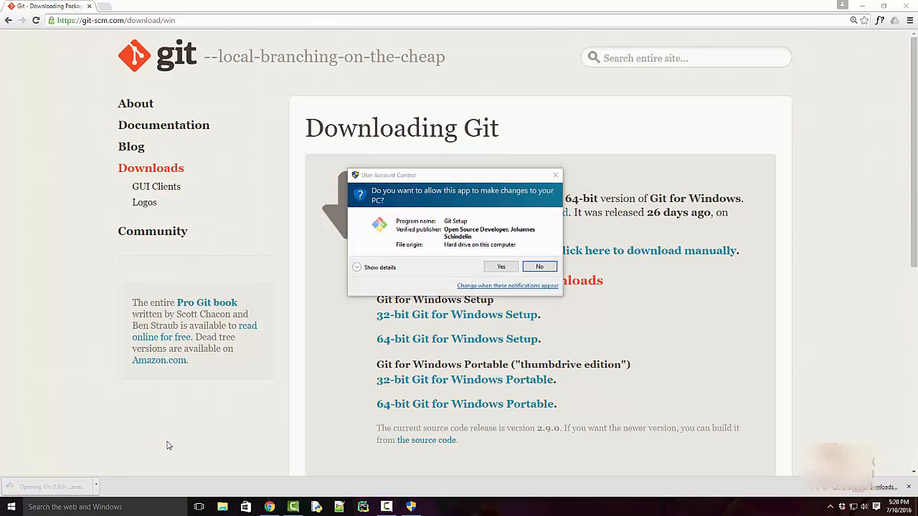
left_click(500, 266)
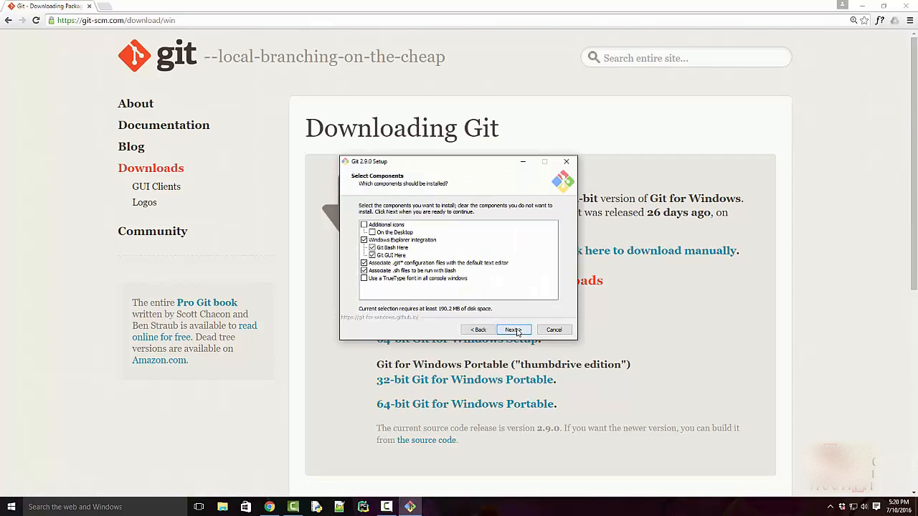
left_click(512, 330)
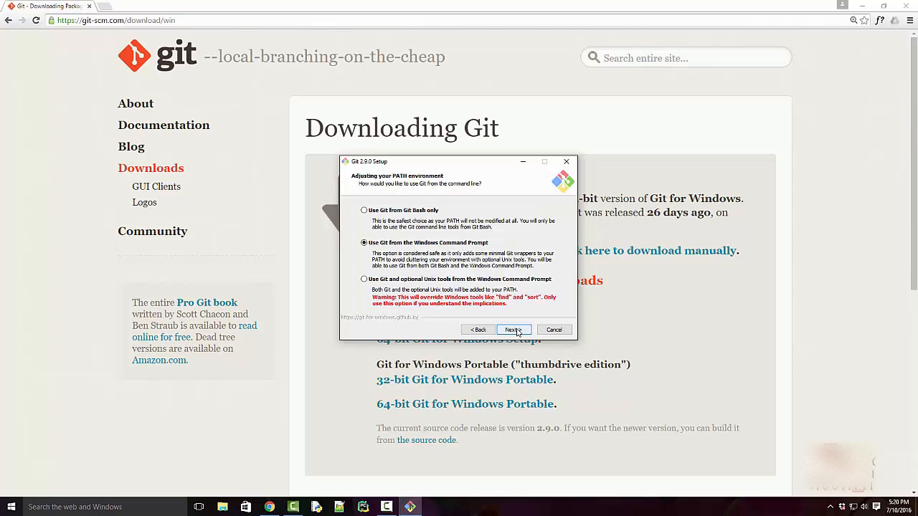
left_click(512, 330)
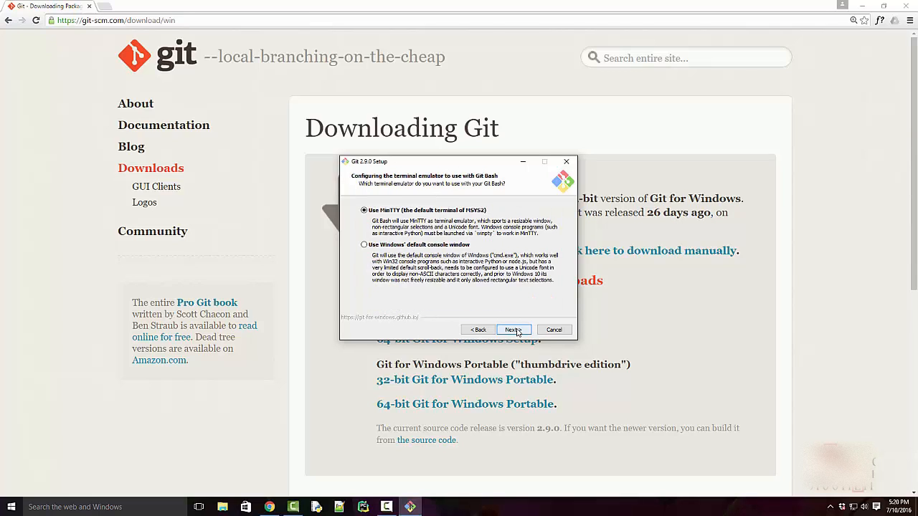
left_click(513, 329)
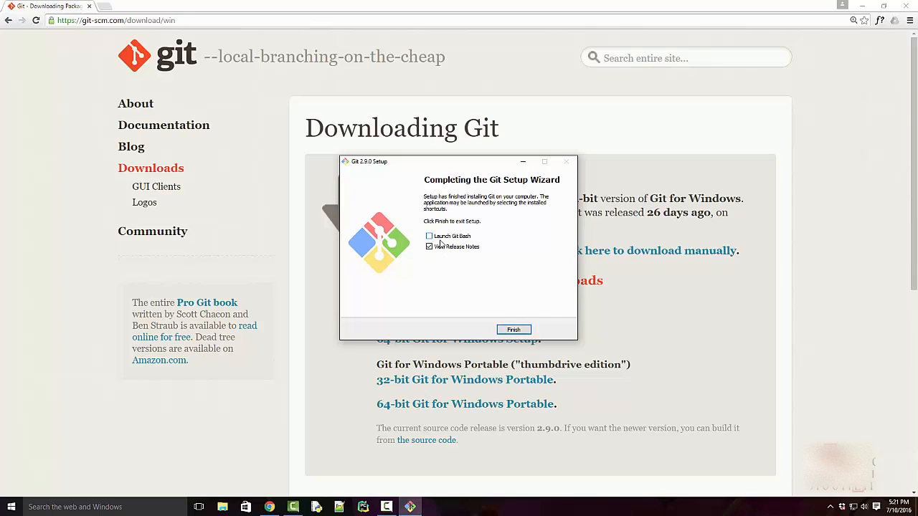
Finish setup with Launch Git Bash checked and View Release Notes unchecked
left_click(429, 247)
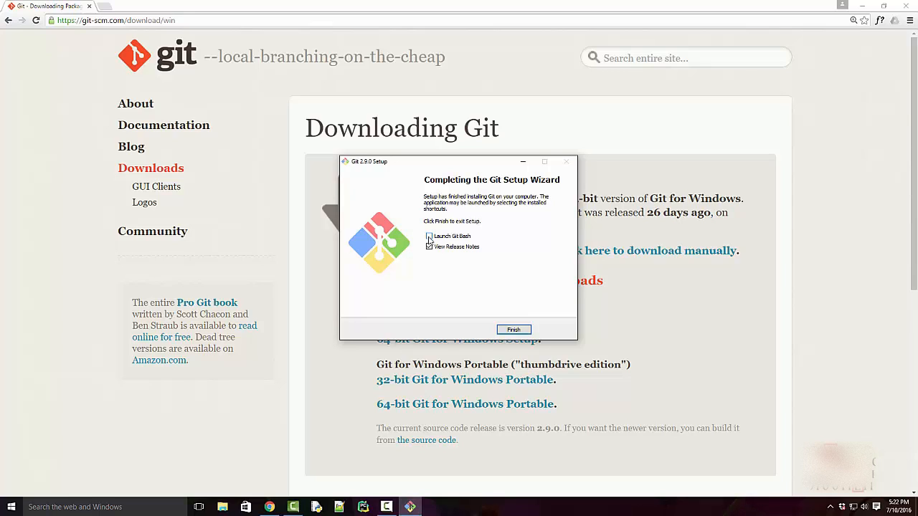
left_click(429, 236)
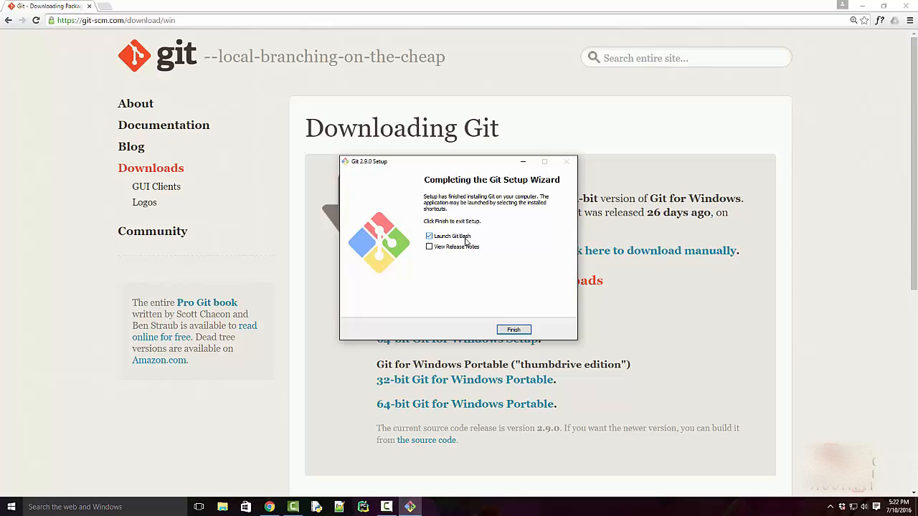
left_click(513, 329)
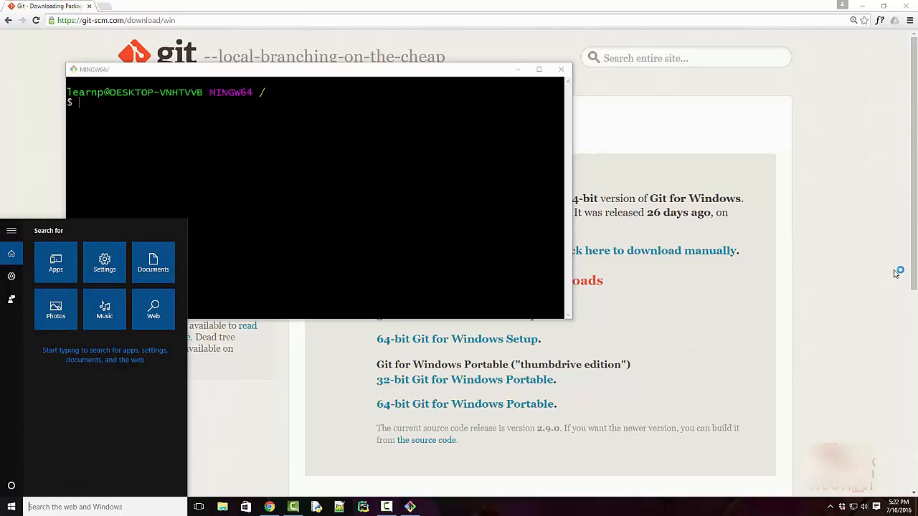
type("git")
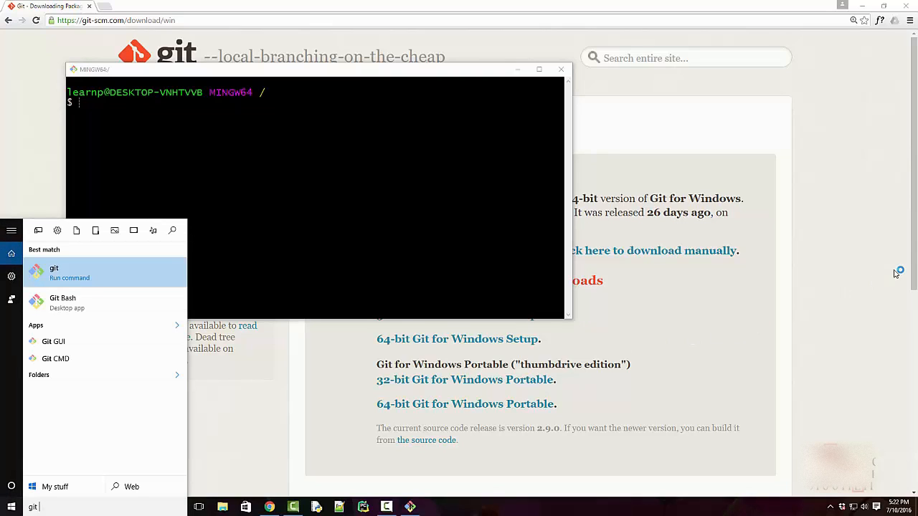
type("ba")
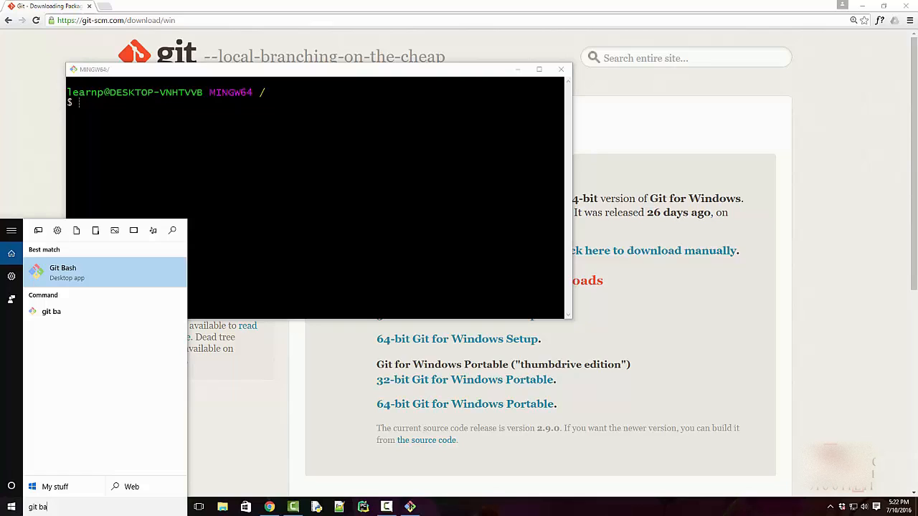
left_click(316, 194)
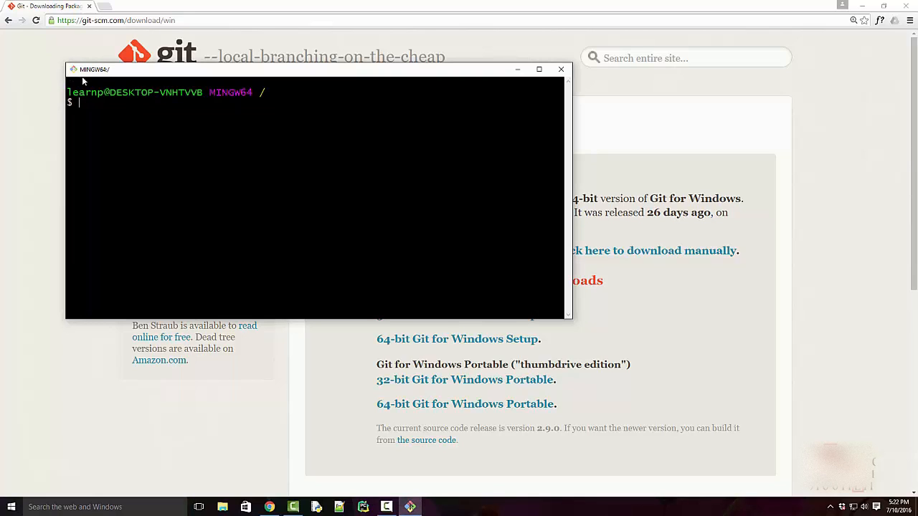
left_click(72, 68)
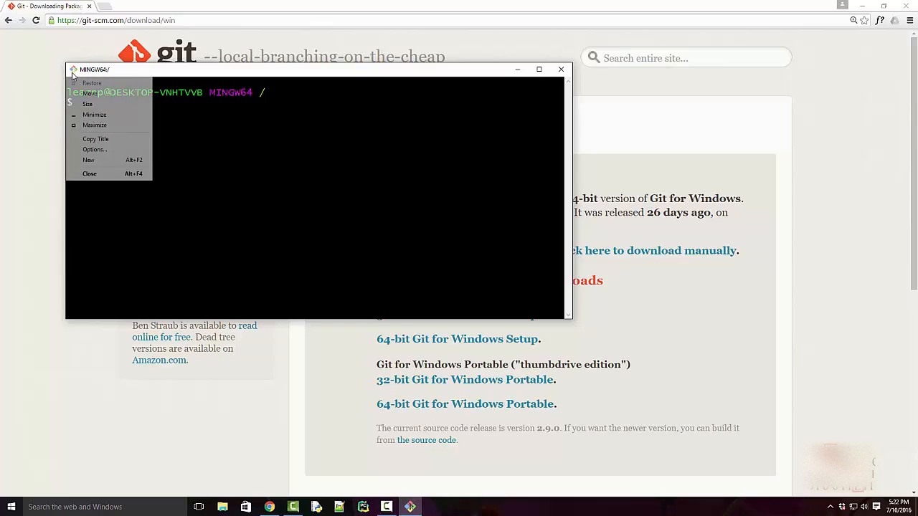
left_click(95, 149)
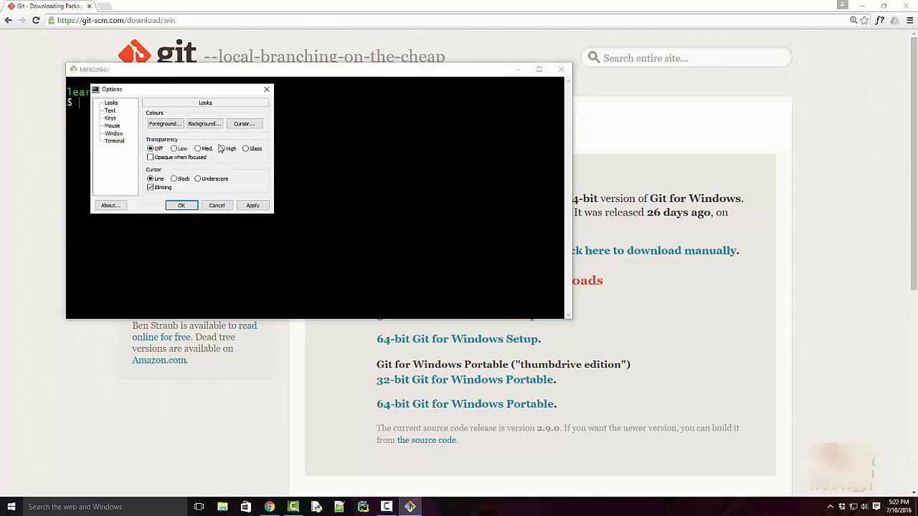
left_click(110, 110)
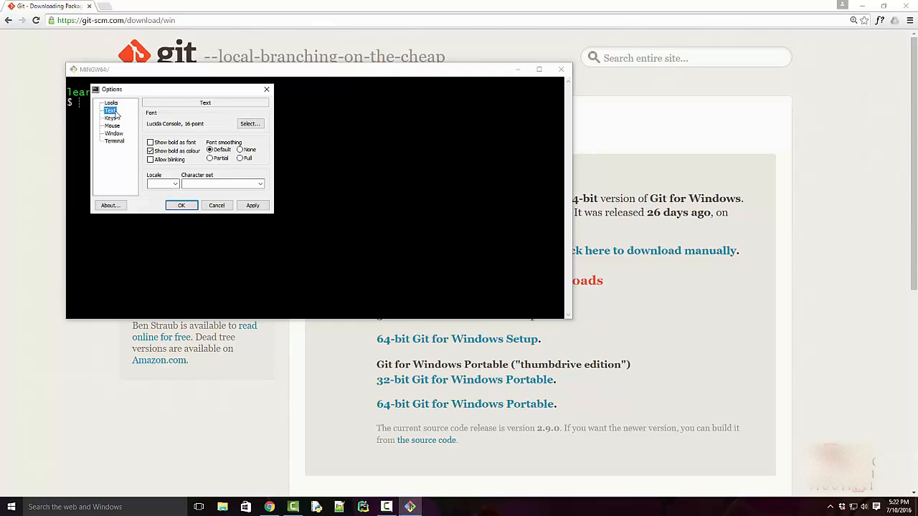
left_click(249, 123)
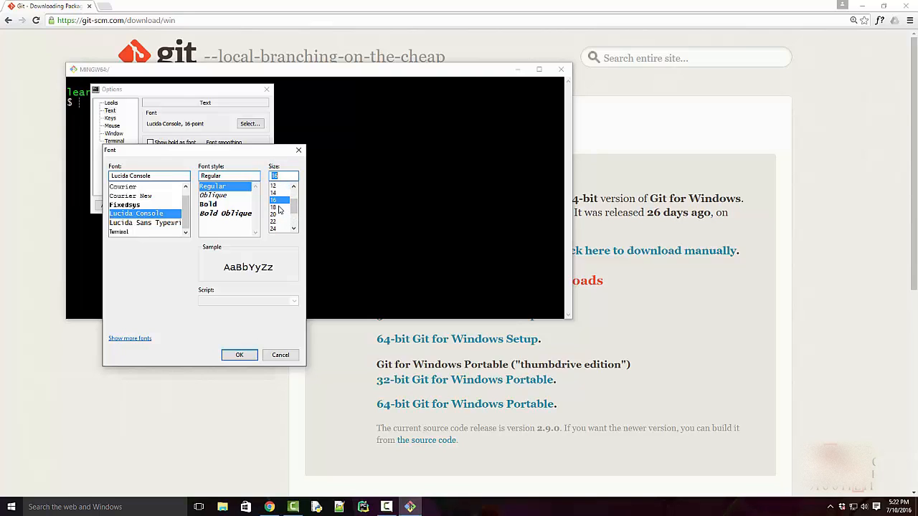
mouse_move(238, 346)
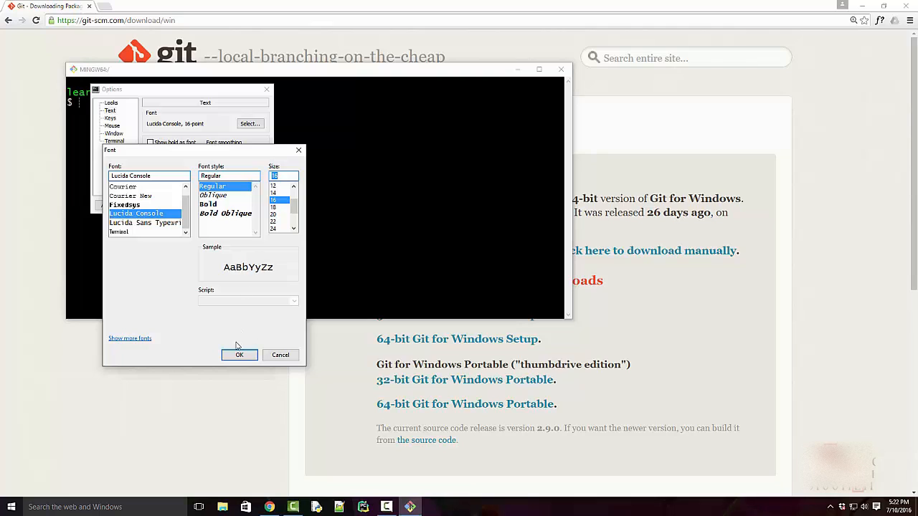
left_click(239, 355)
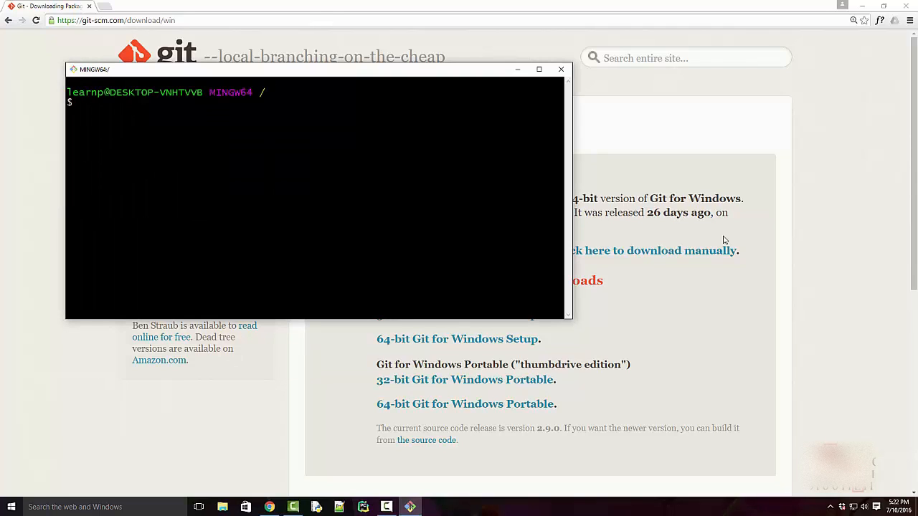
Run git in Git Bash and scroll through its usage and common commands
type("git")
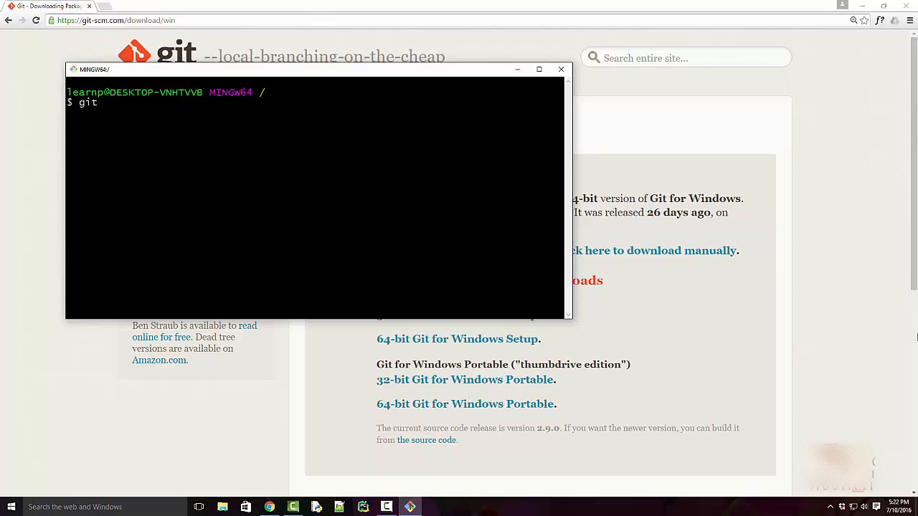
key("Return")
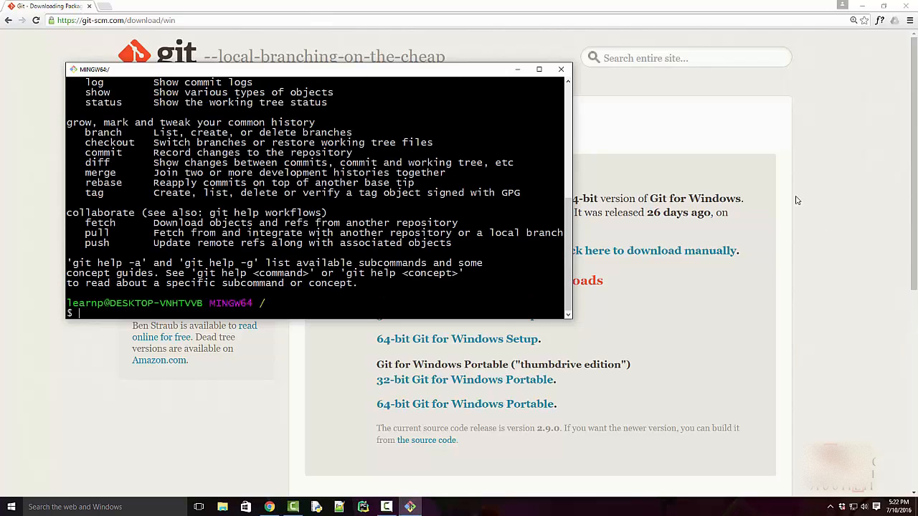
type("git")
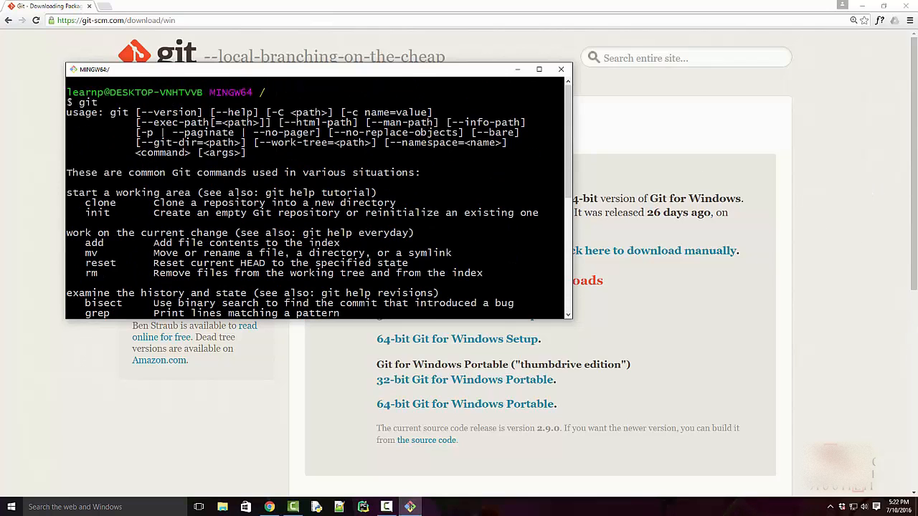
scroll("down", 3)
type("cmd")
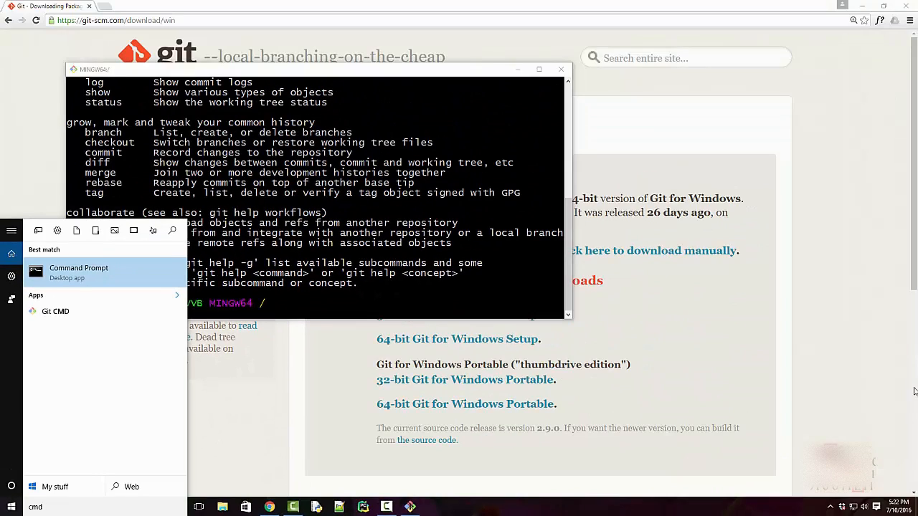
Open Command Prompt, close the MINGW64 Git Bash window, and review git's usage output
left_click(78, 272)
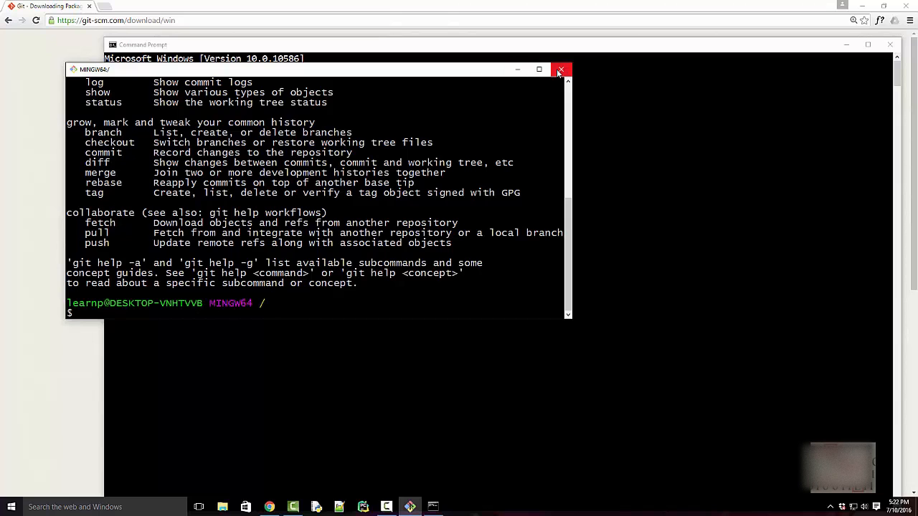
left_click(561, 70)
type("git")
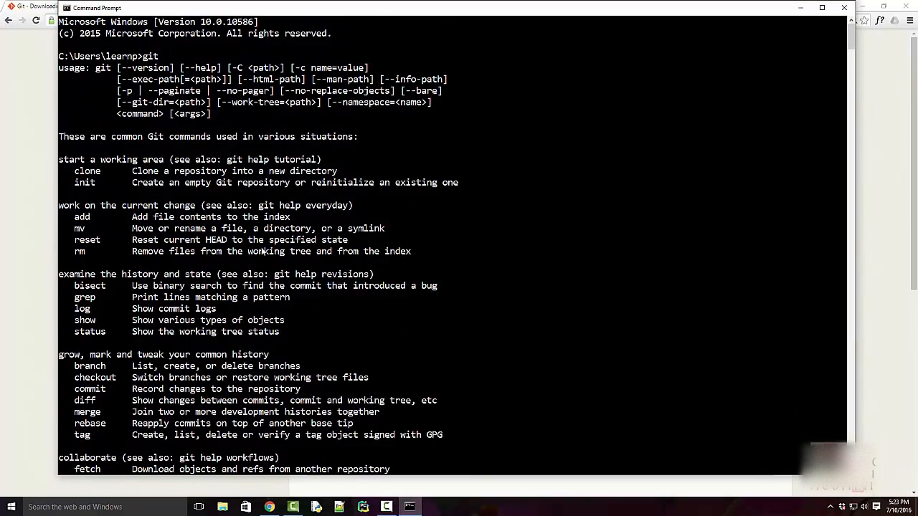
scroll("down", 3)
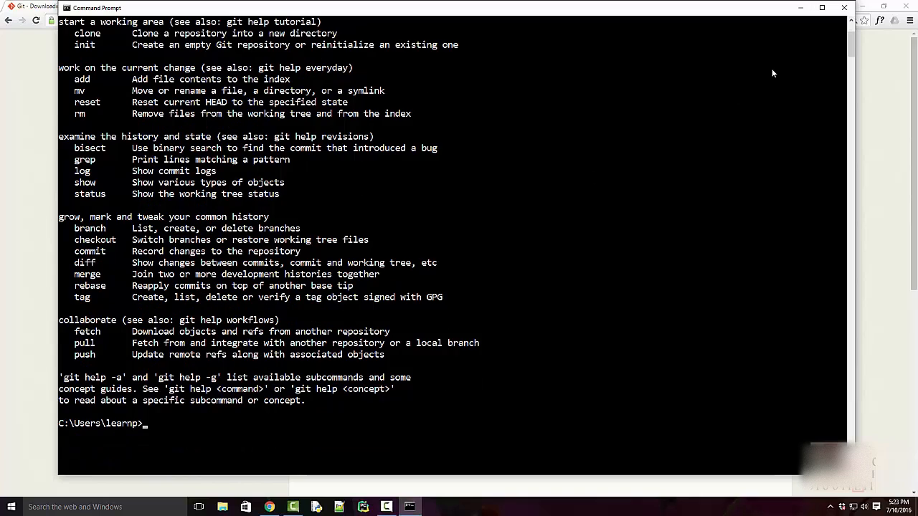